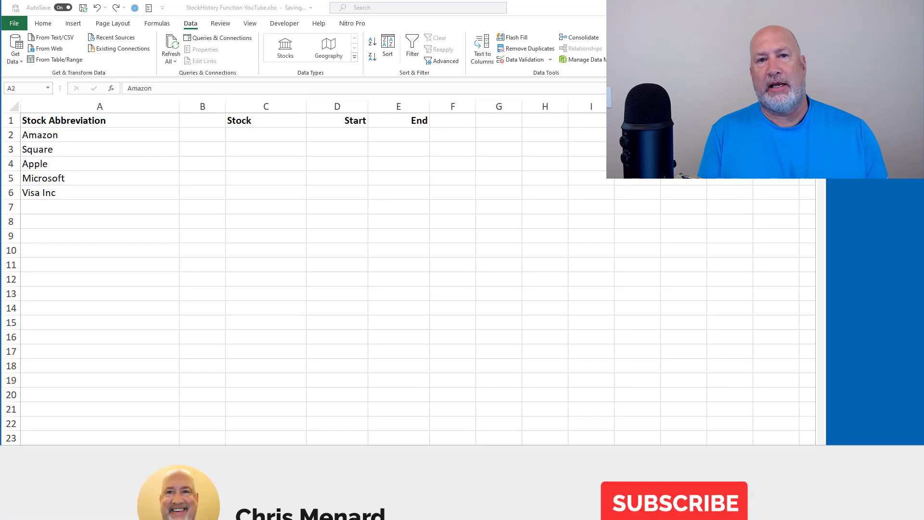
# - Select the five company names in A2:A6 and convert them to the Stocks data type
pyautogui.click(674, 457)
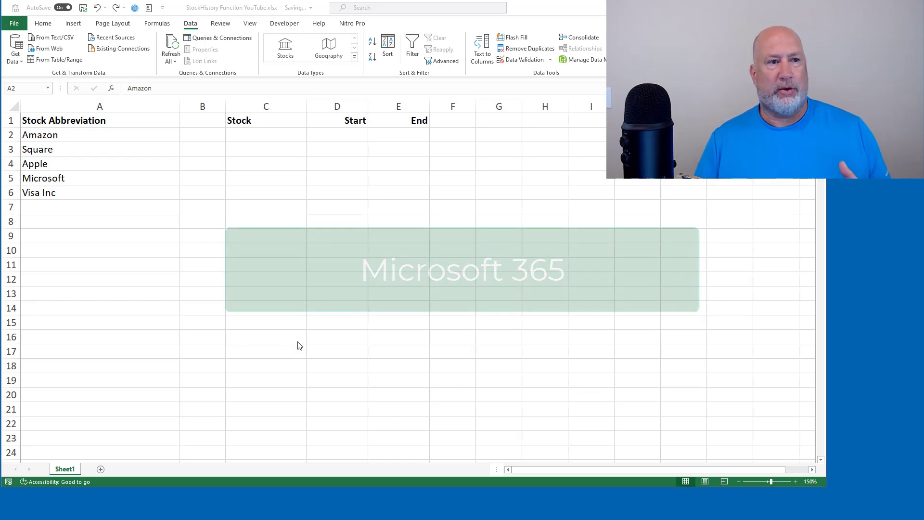
pyautogui.click(100, 135)
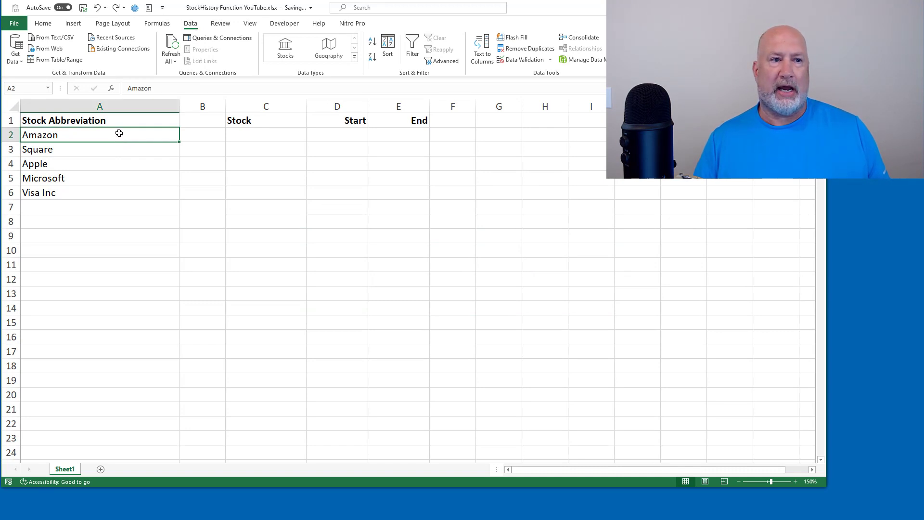
pyautogui.moveTo(40, 135); pyautogui.dragTo(39, 192)
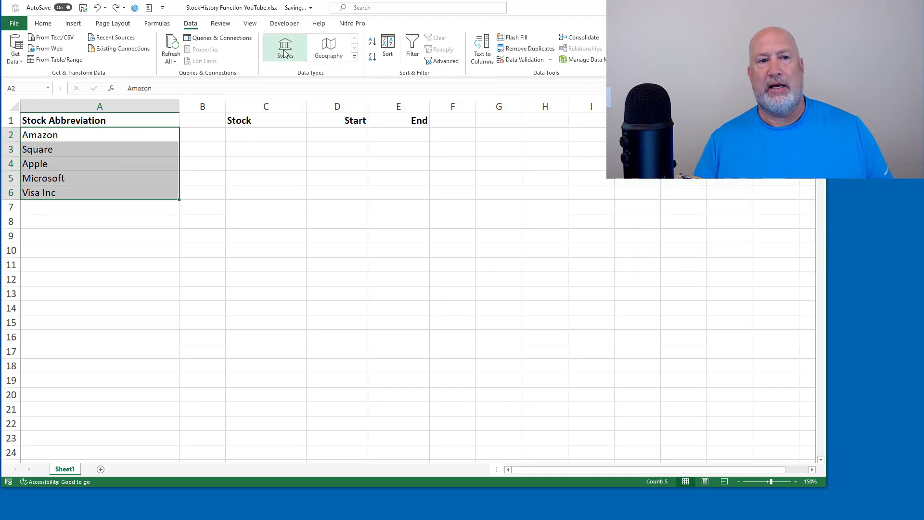
pyautogui.click(284, 46)
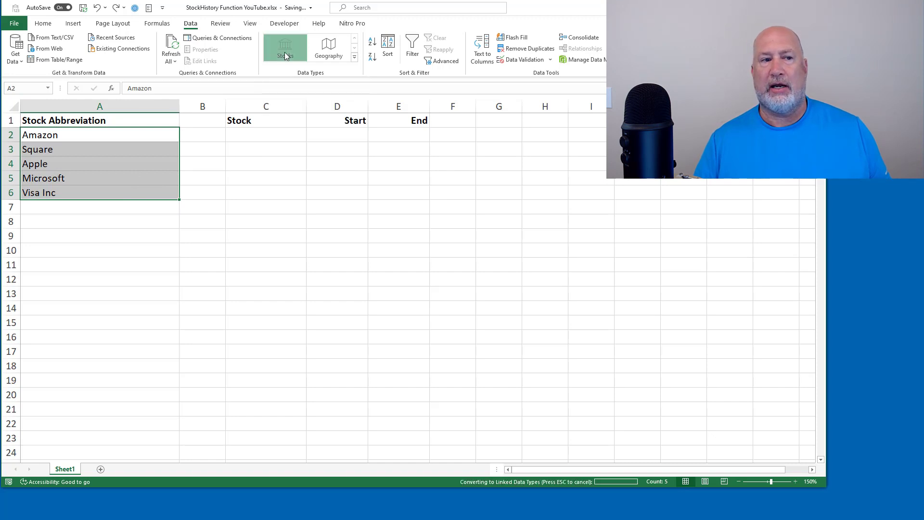
pyautogui.click(286, 48)
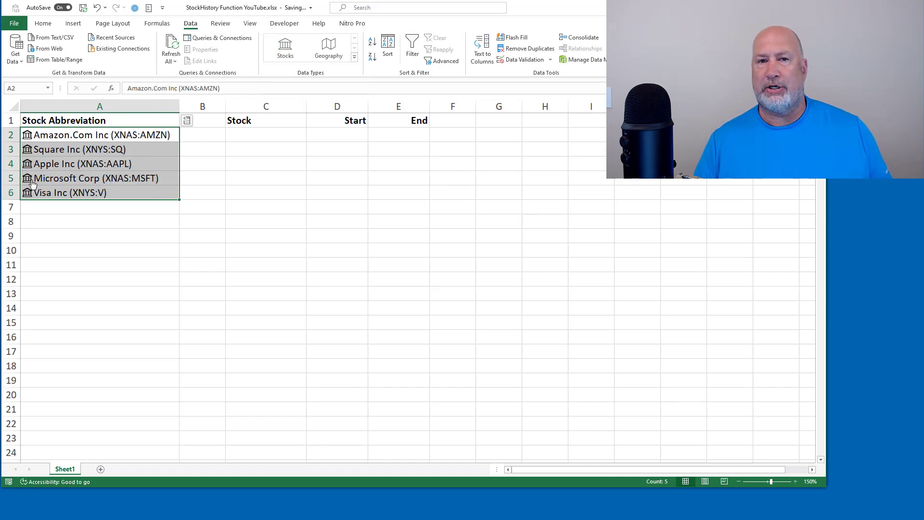
pyautogui.click(265, 135)
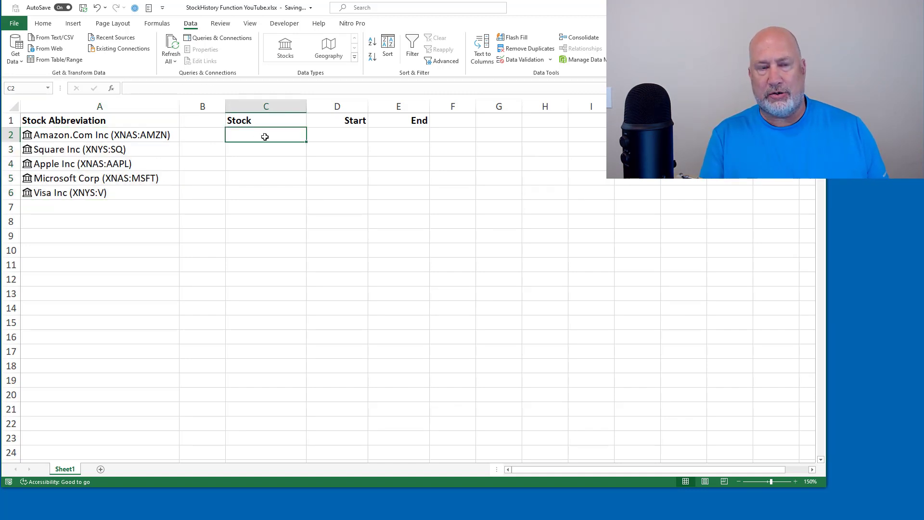
# - Enter SQ as the stock in C2 and 1/1/2017 as the start date in D2
pyautogui.write('SQ')
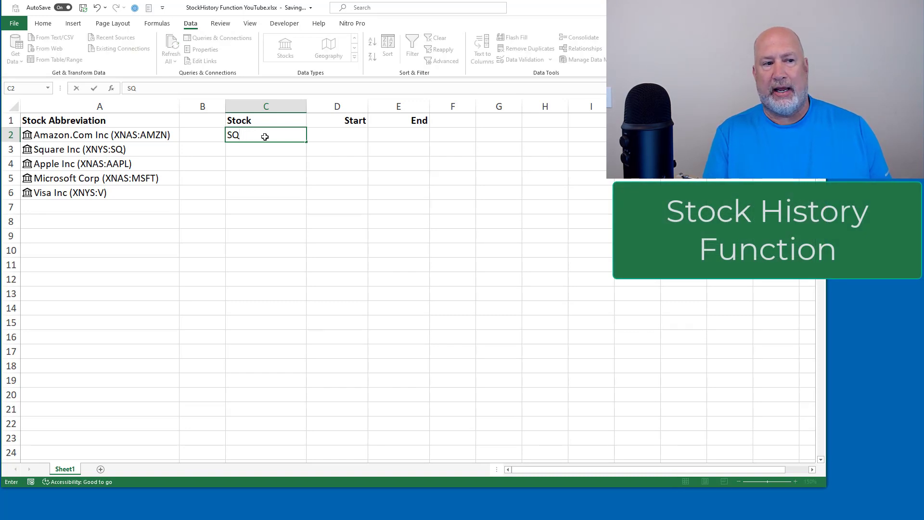
pyautogui.write('1')
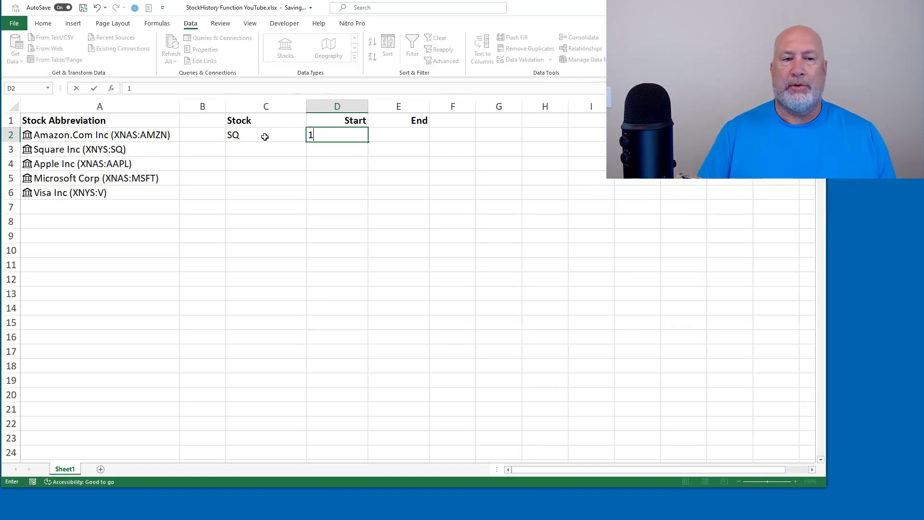
pyautogui.write('/1/2017')
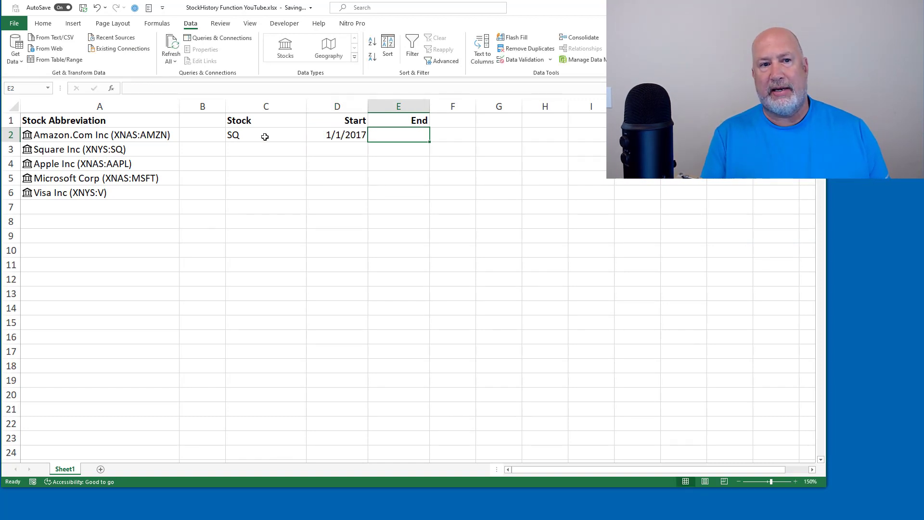
pyautogui.click(265, 149)
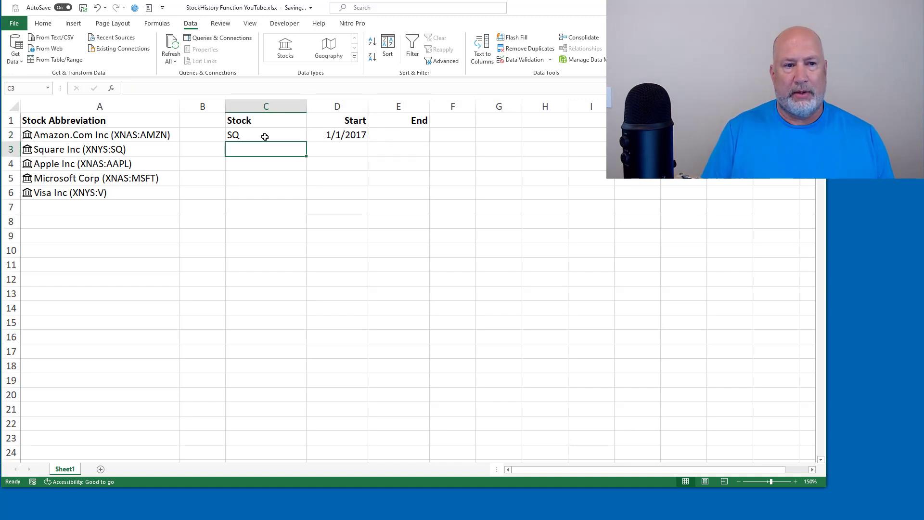
pyautogui.click(266, 192)
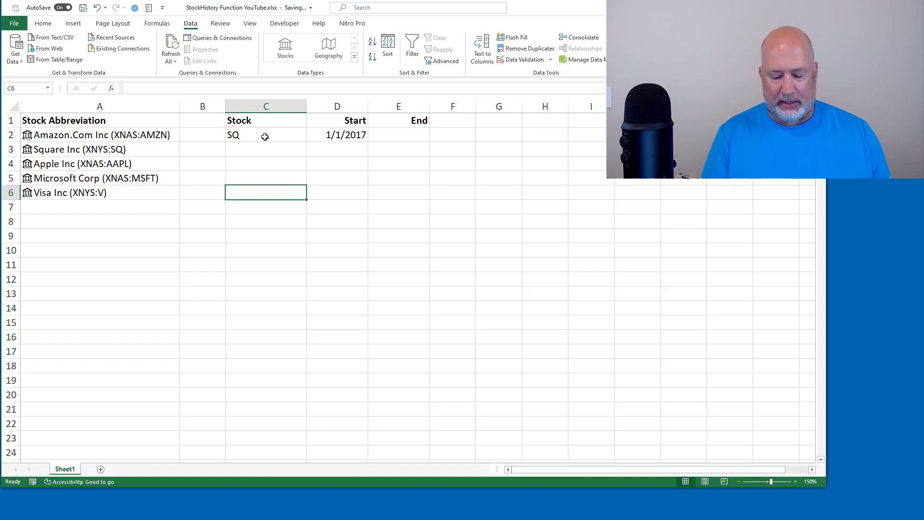
# - In C6, begin =STOCKHISTORY with stock argument C2 and start date argument D2
pyautogui.write('=stoc')
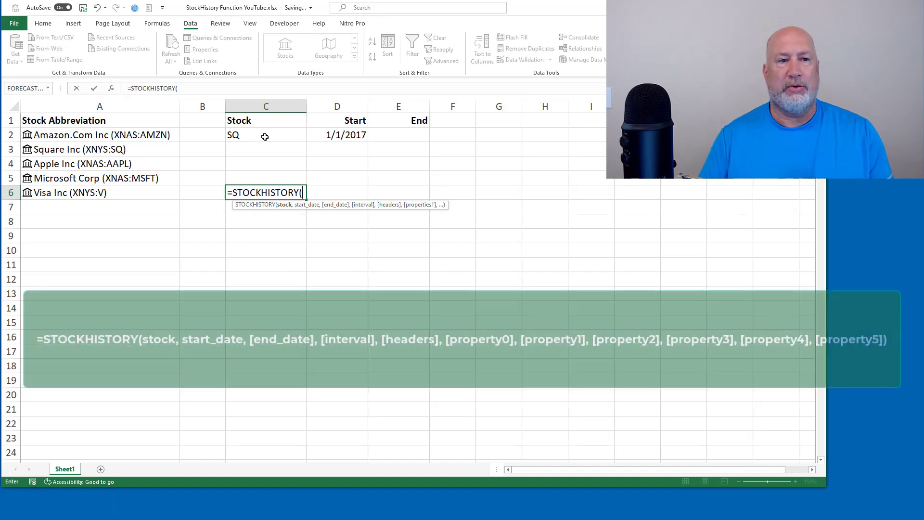
pyautogui.click(265, 134)
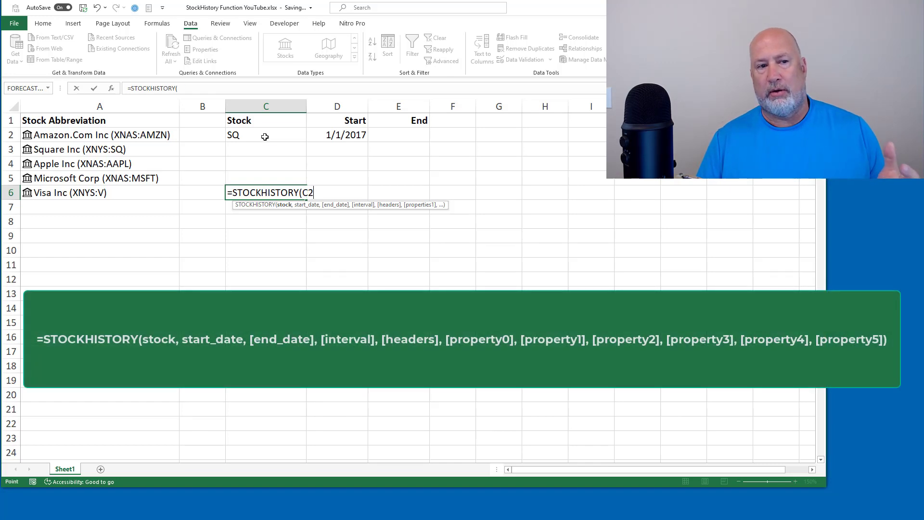
pyautogui.click(265, 134)
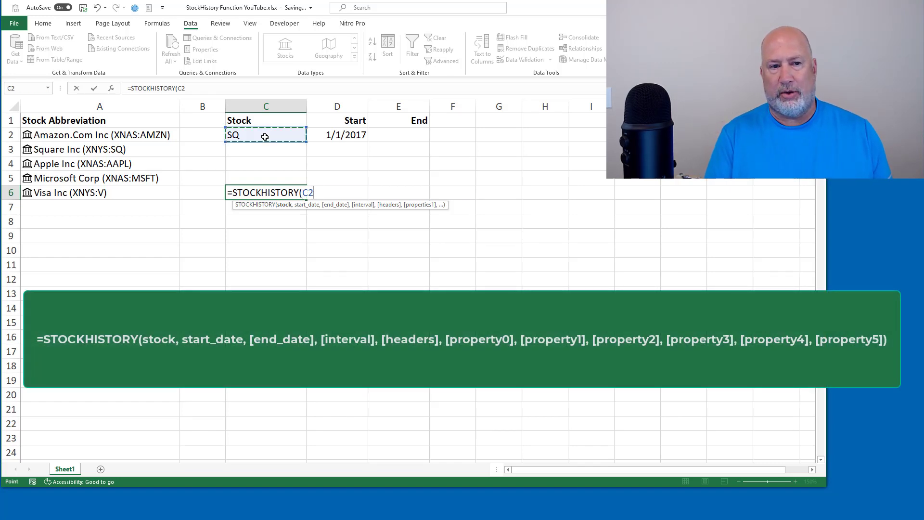
pyautogui.write(',')
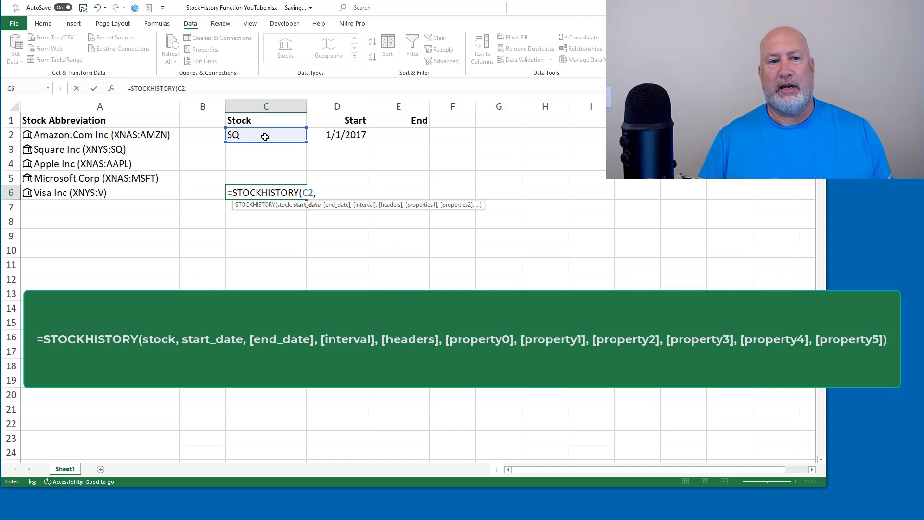
pyautogui.write('"1-1-')
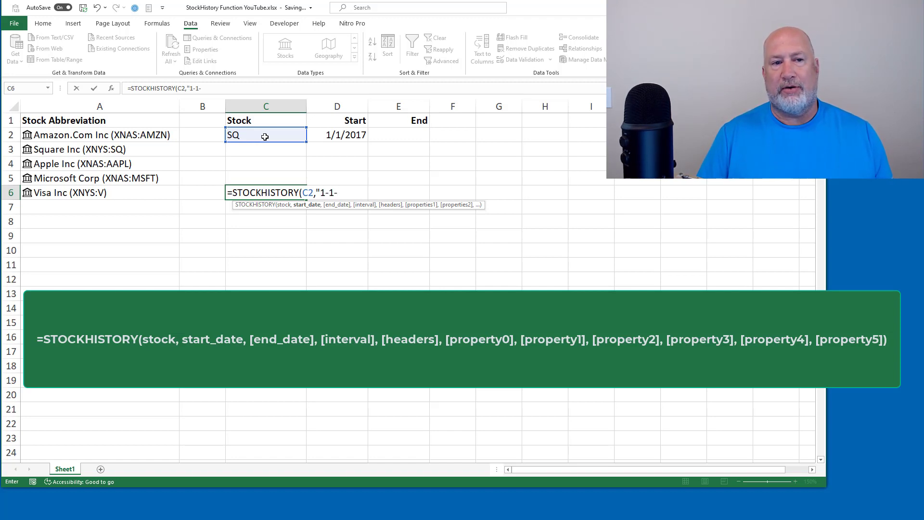
pyautogui.write('2017')
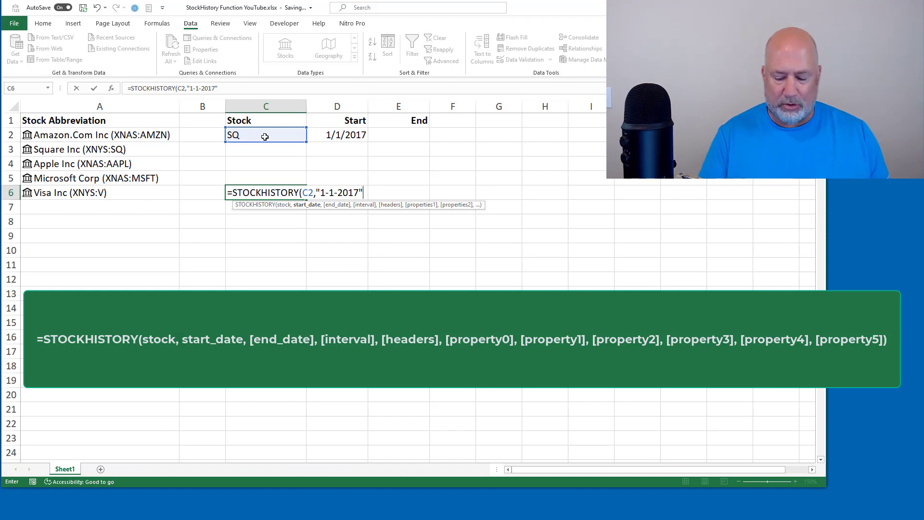
pyautogui.press('Backspace')
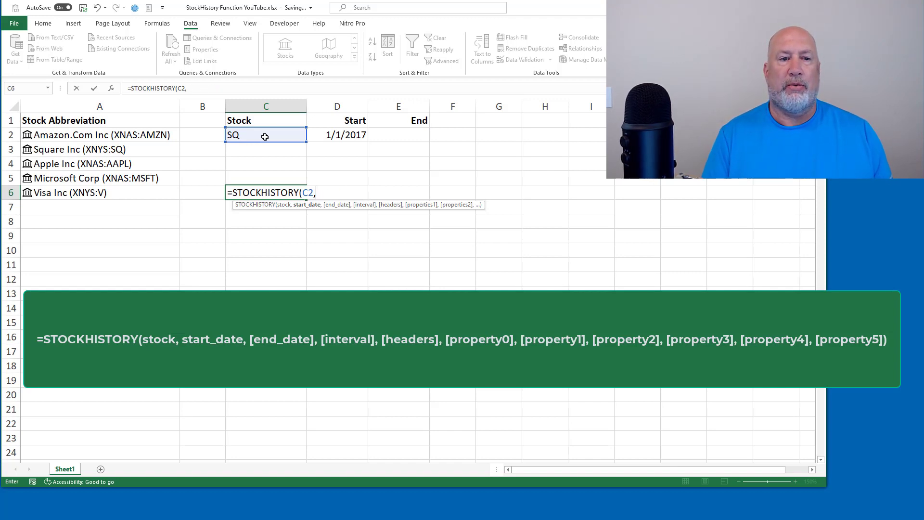
pyautogui.click(337, 135)
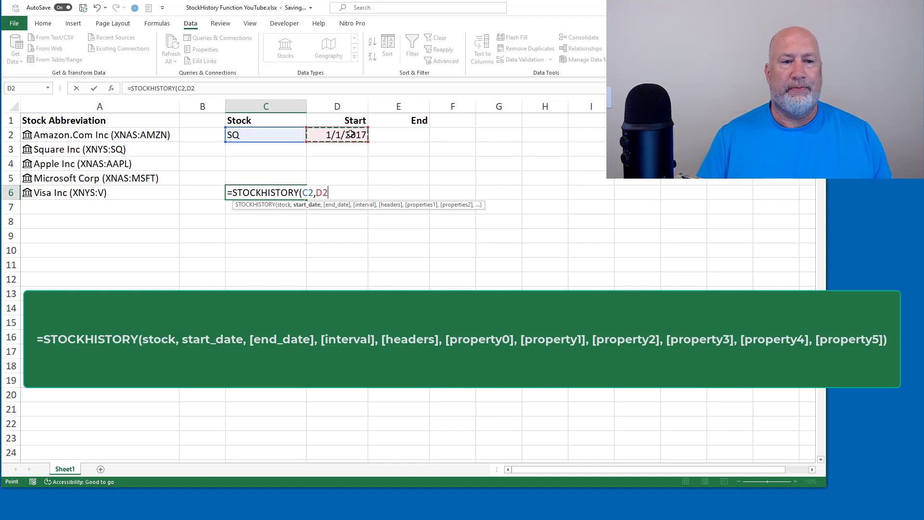
pyautogui.write(',')
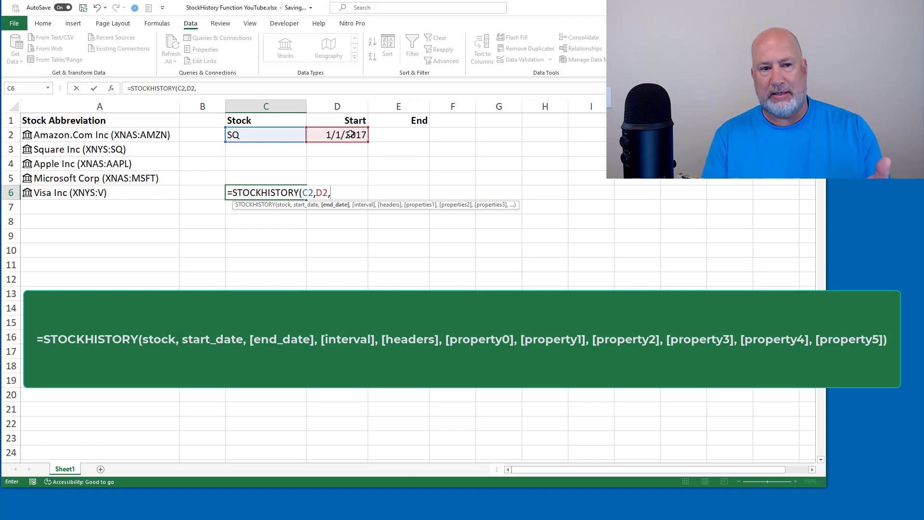
# - Add a blank end date, daily interval 0, headers 1, and properties 0, 1, 5
pyautogui.write(',')
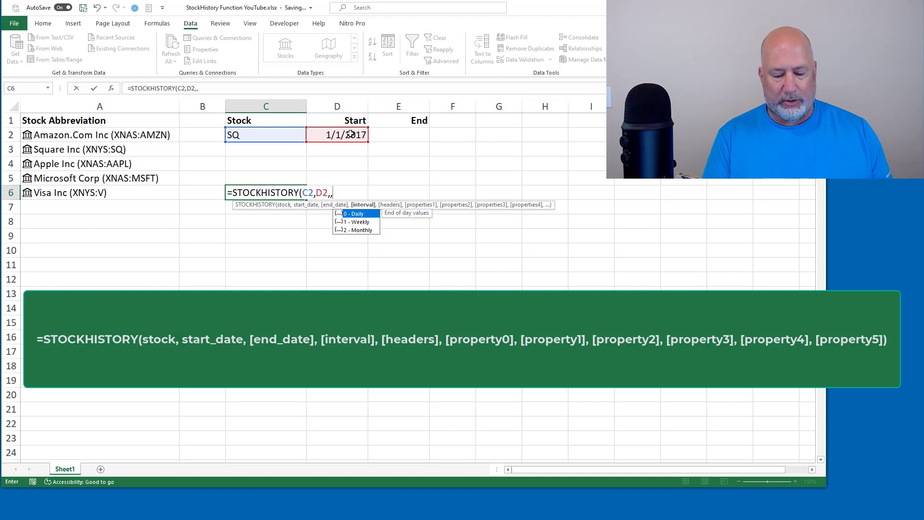
pyautogui.write('0')
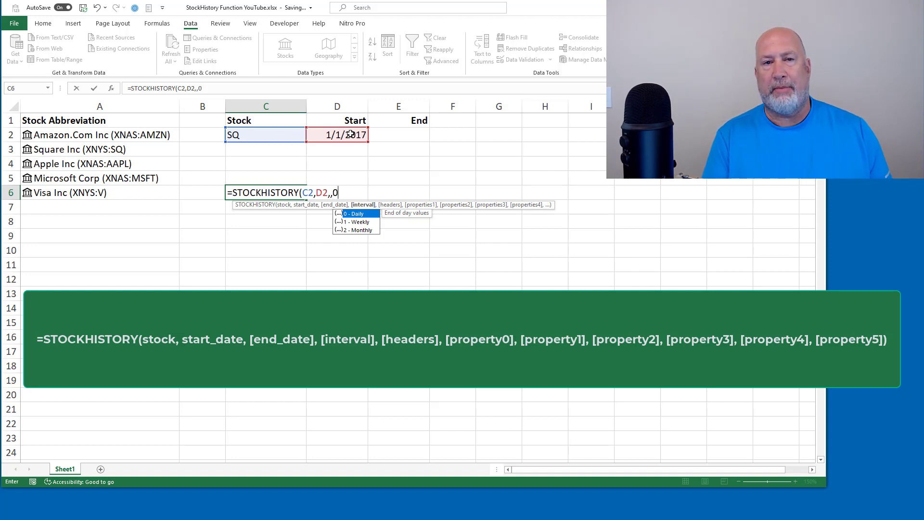
pyautogui.write(',')
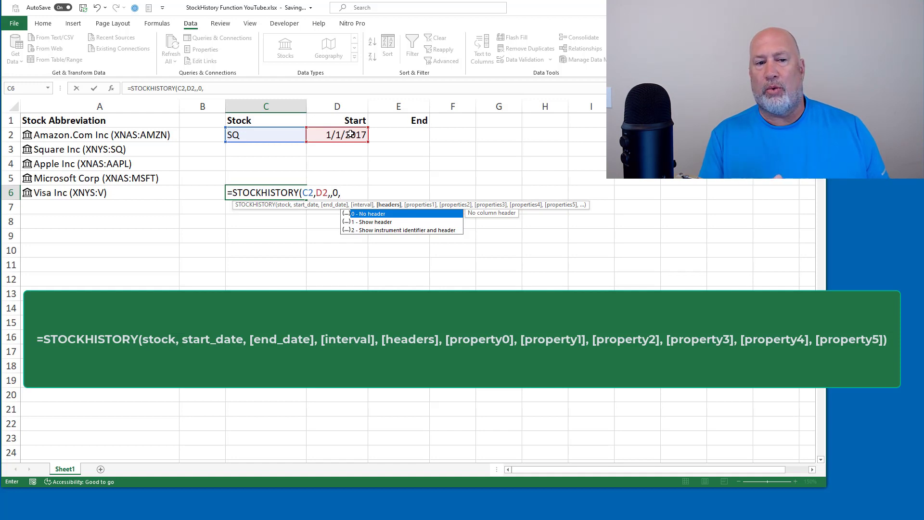
pyautogui.write('1,')
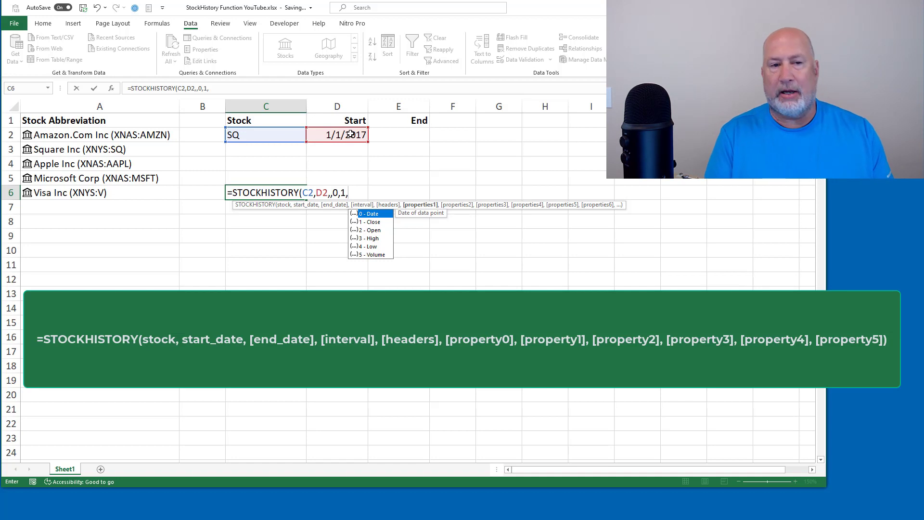
pyautogui.write('0,1,')
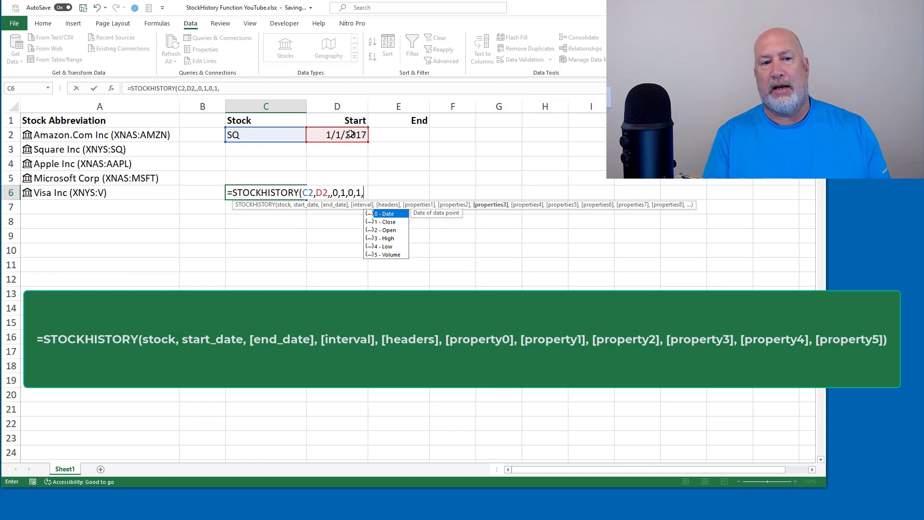
pyautogui.write('5)')
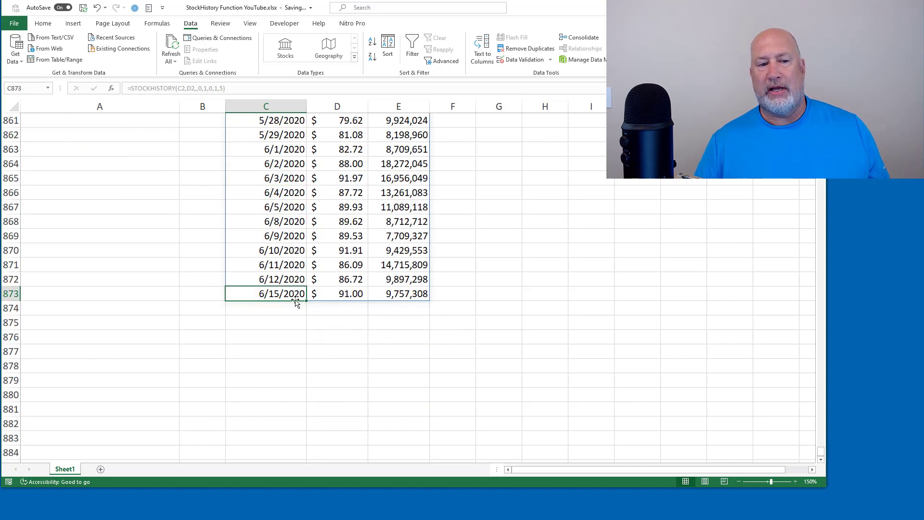
# - Check the last spilled row's date, 6/15/2020, and its closing price
pyautogui.click(337, 293)
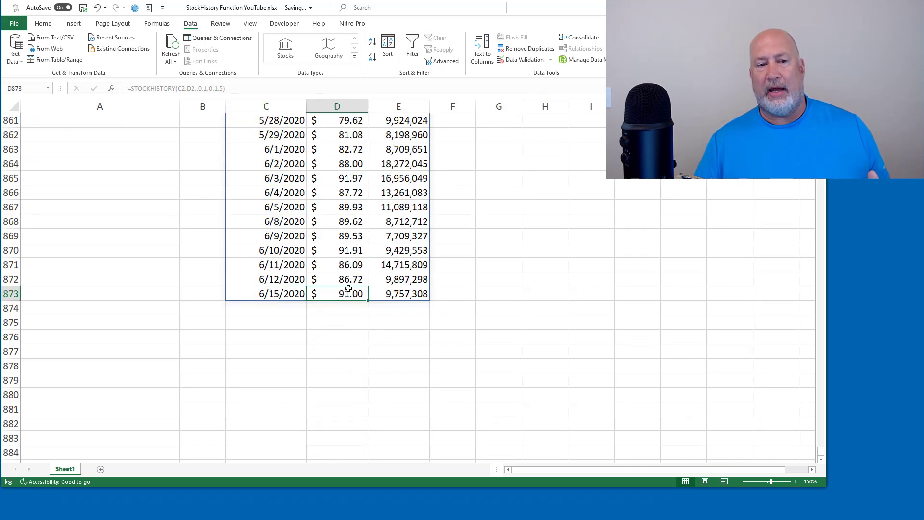
pyautogui.click(399, 294)
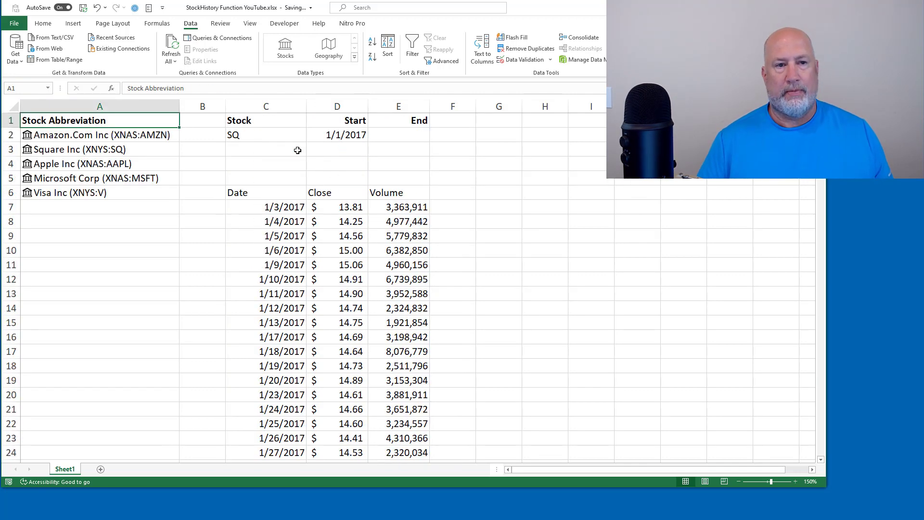
# - Change the D2 start date to 7/1/2016 and inspect the C6 formula
pyautogui.click(337, 135)
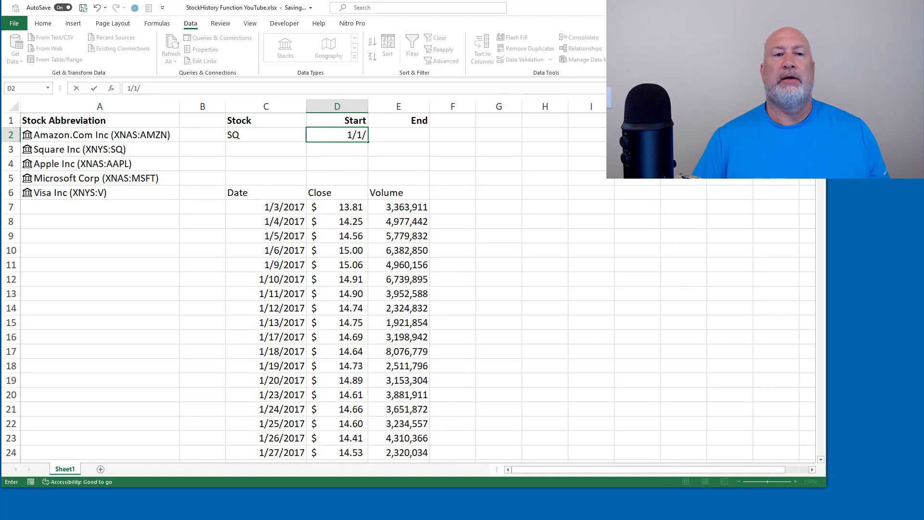
pyautogui.write('7/')
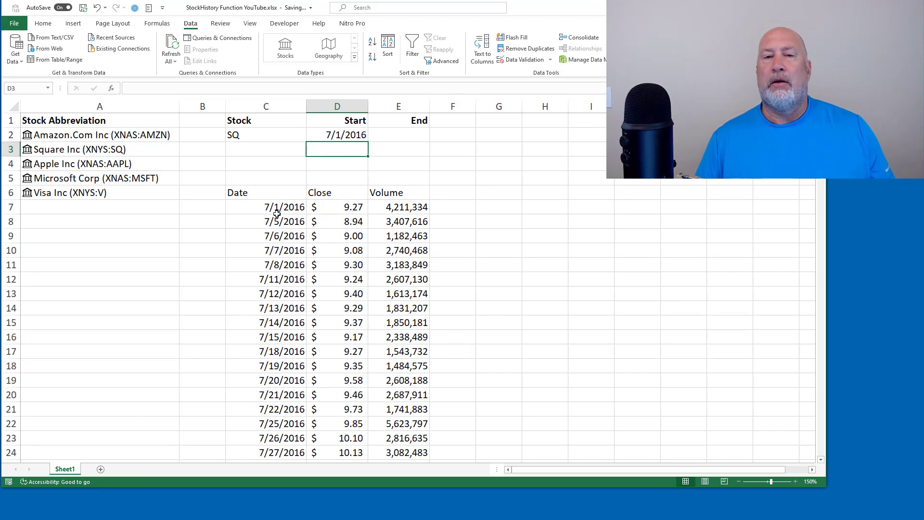
pyautogui.click(266, 193)
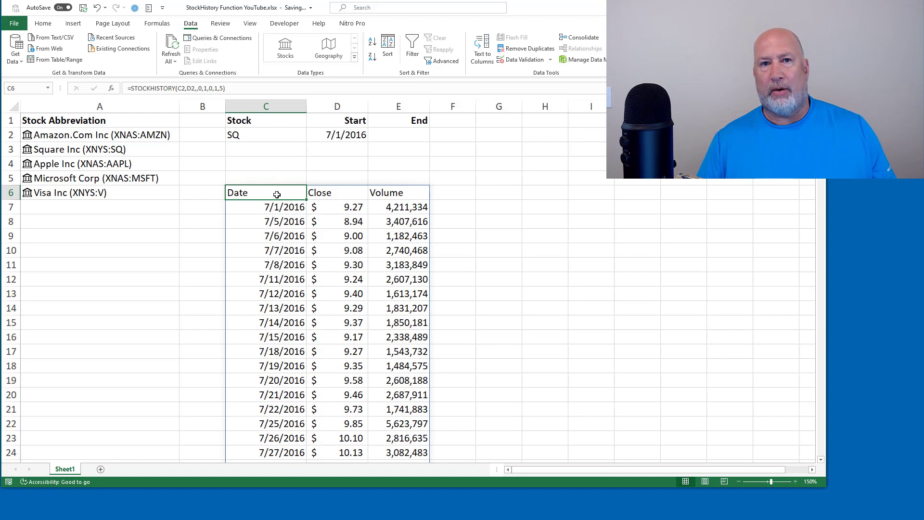
pyautogui.moveTo(287, 189)
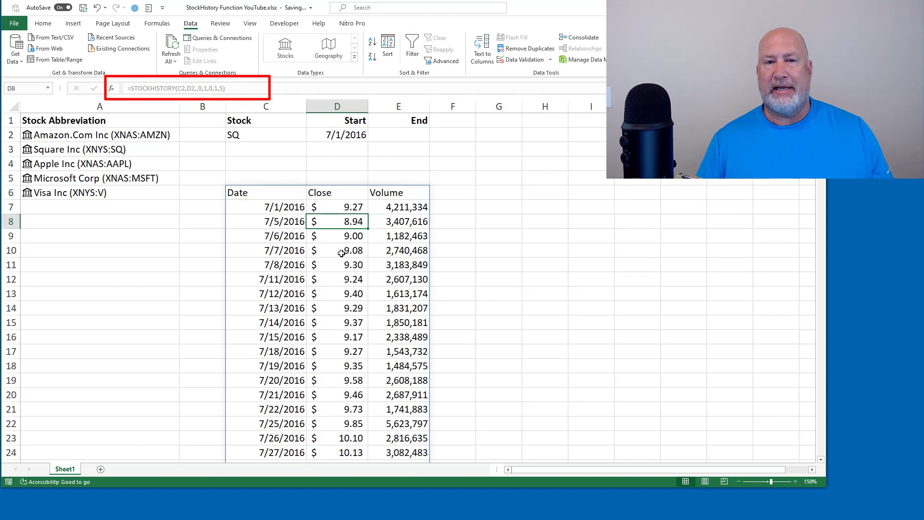
pyautogui.click(337, 265)
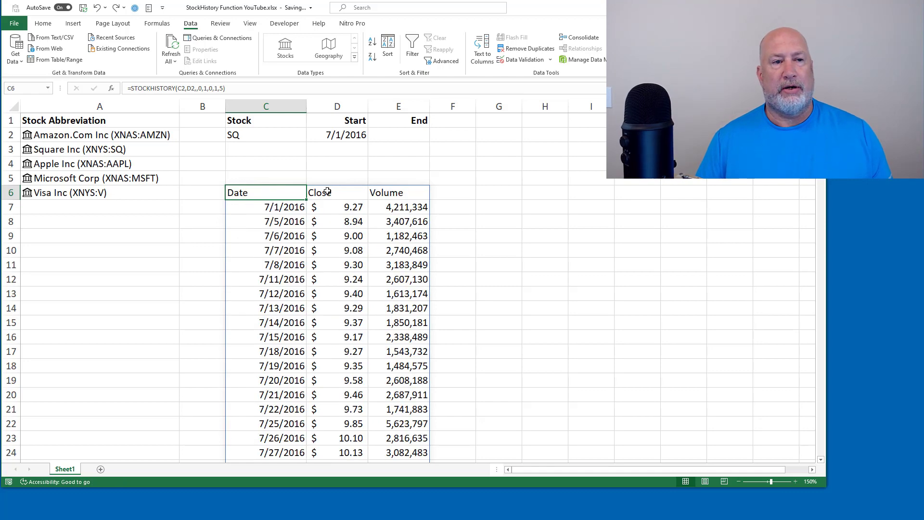
# - Replace the C2 ticker with MSFT and check the first result date
pyautogui.click(265, 134)
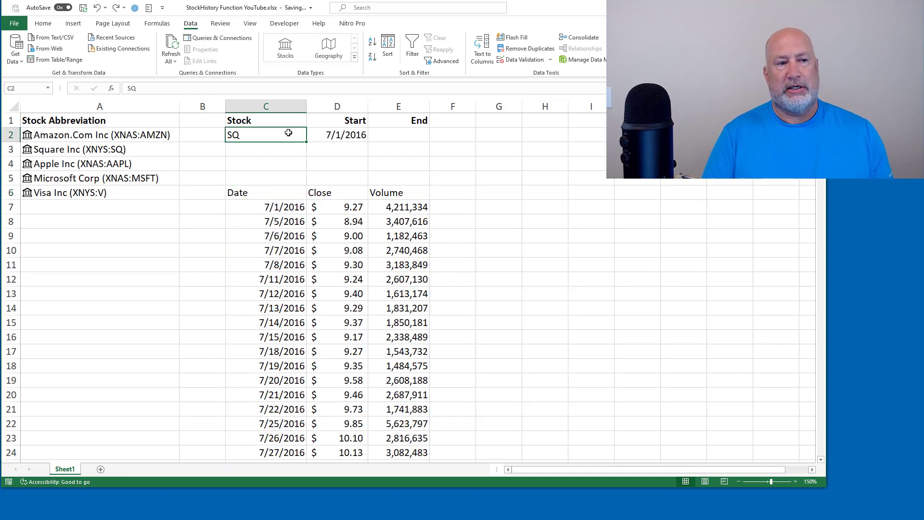
pyautogui.write('M')
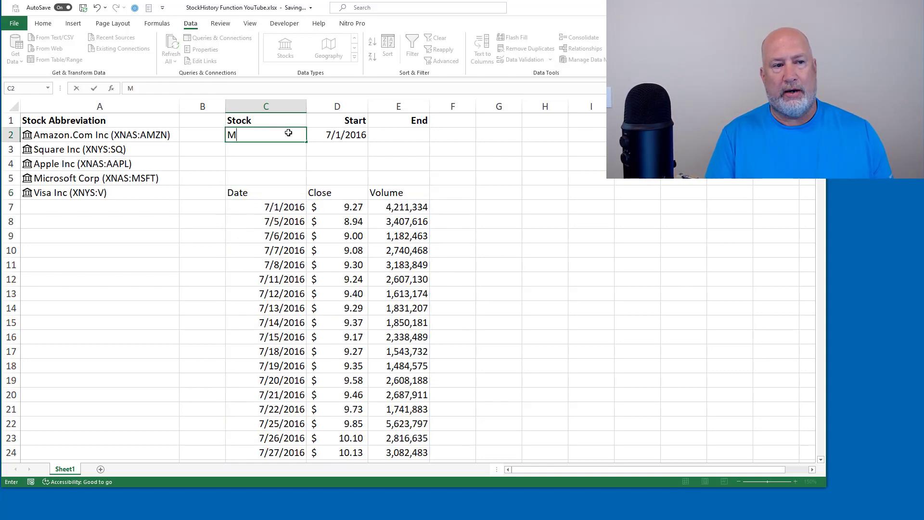
pyautogui.write('SFT')
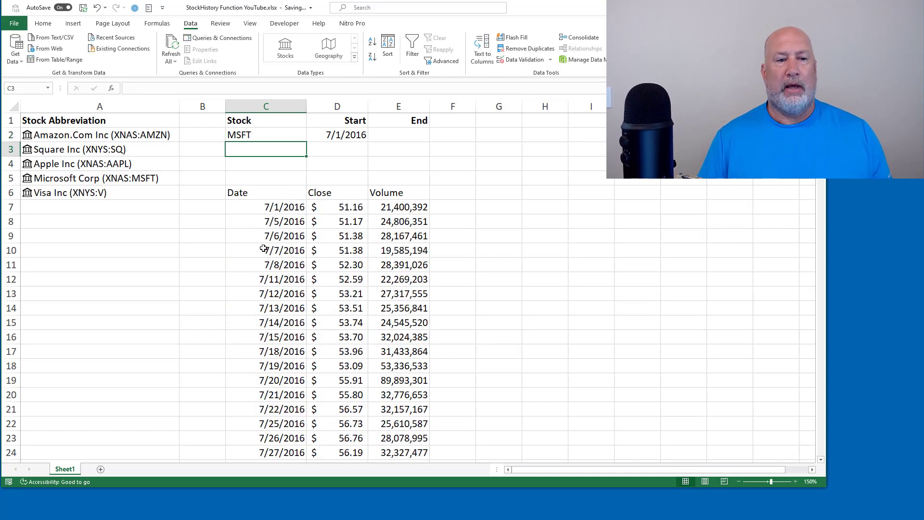
pyautogui.click(283, 207)
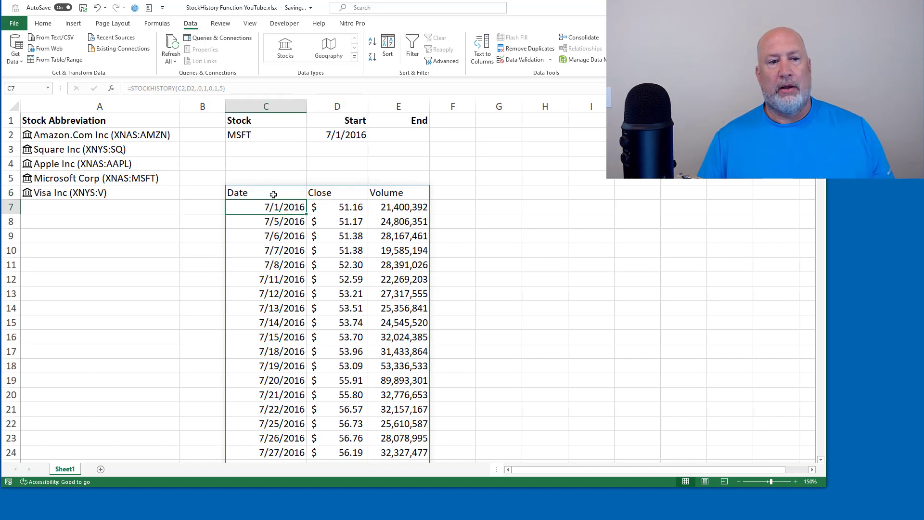
# - Change the C6 interval argument from 0 to 2 and review the monthly dates
pyautogui.click(266, 192)
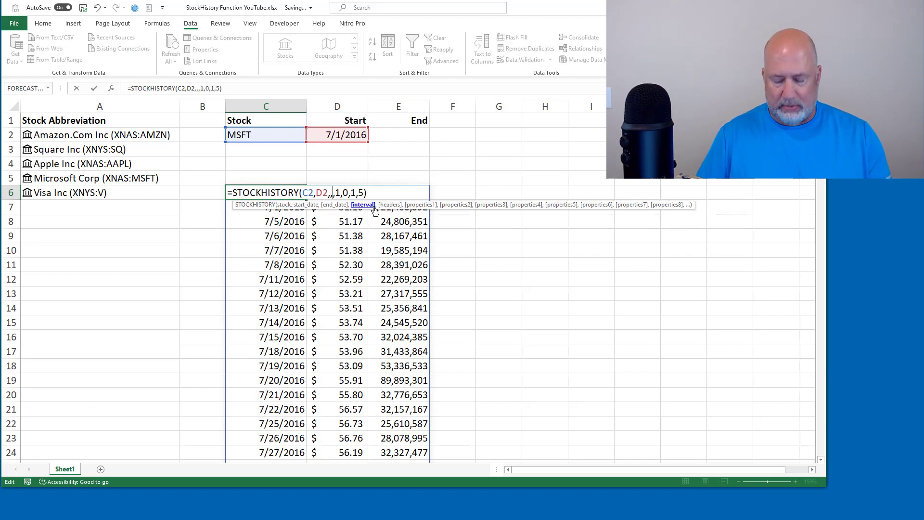
pyautogui.click(362, 204)
pyautogui.write('2,')
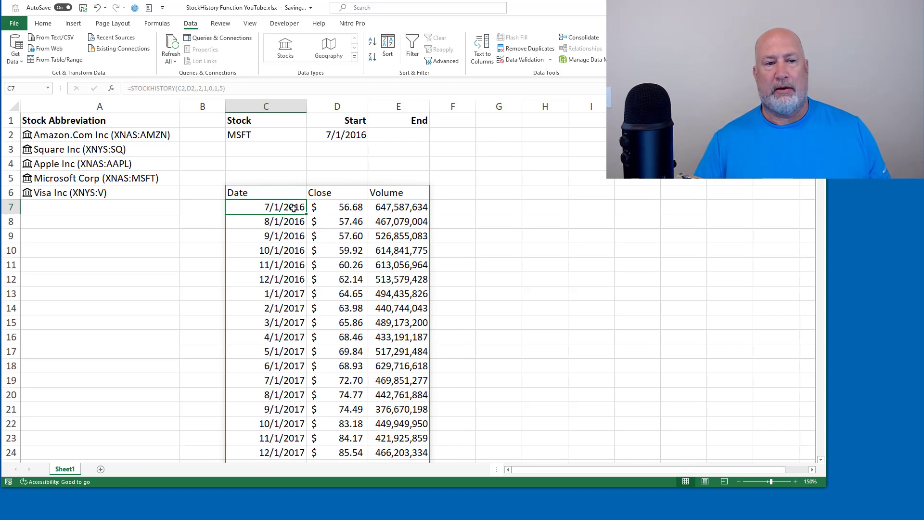
pyautogui.click(265, 250)
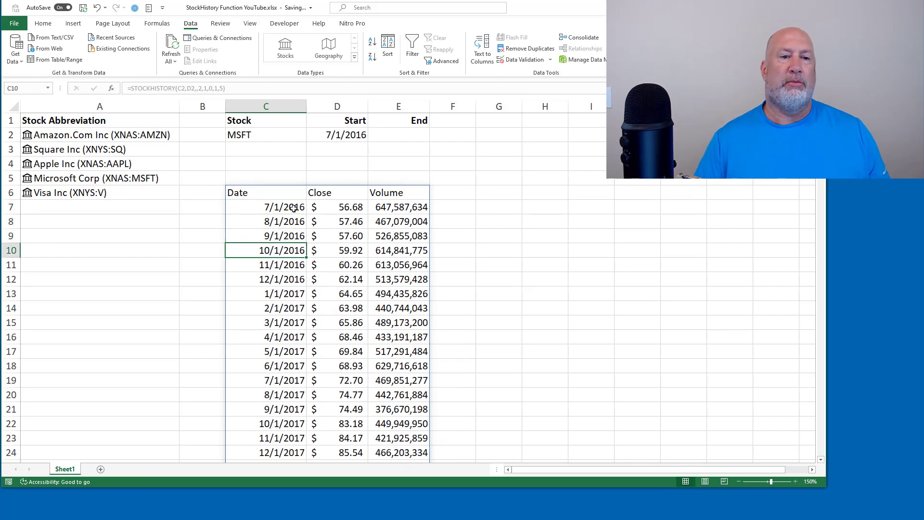
pyautogui.click(265, 207)
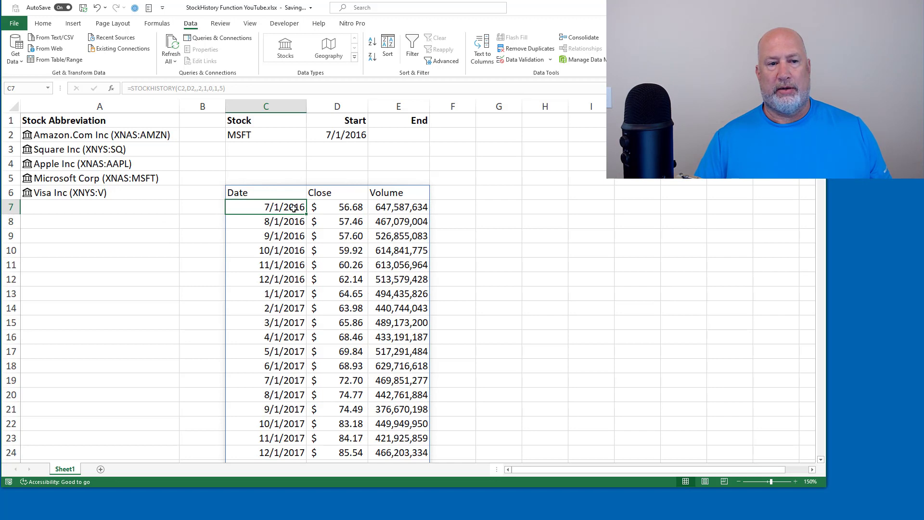
pyautogui.click(266, 193)
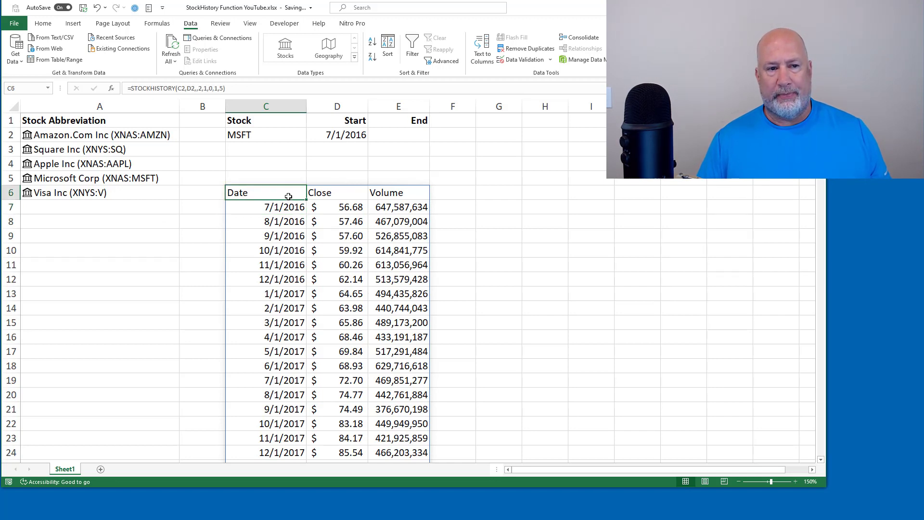
pyautogui.doubleClick(265, 193)
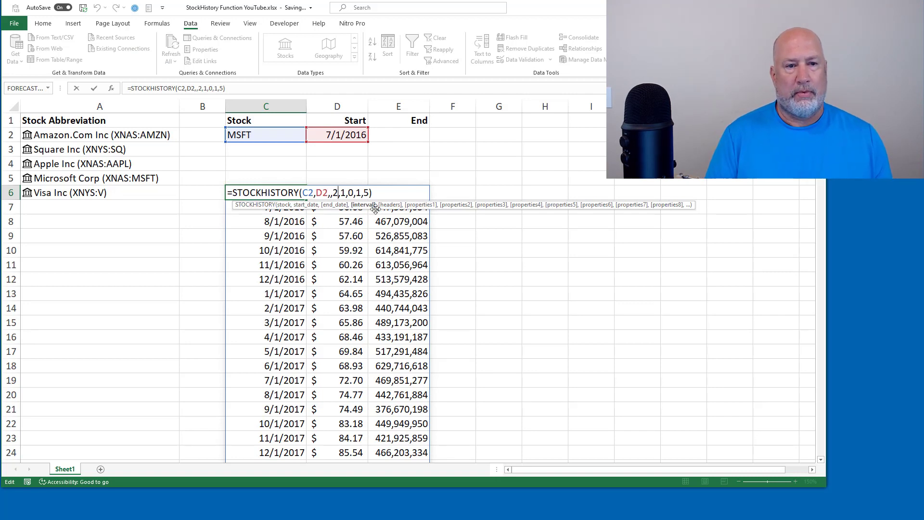
# - Change the C6 headers argument from 1 to 0 and reselect C6
pyautogui.press('Backspace')
pyautogui.write('0')
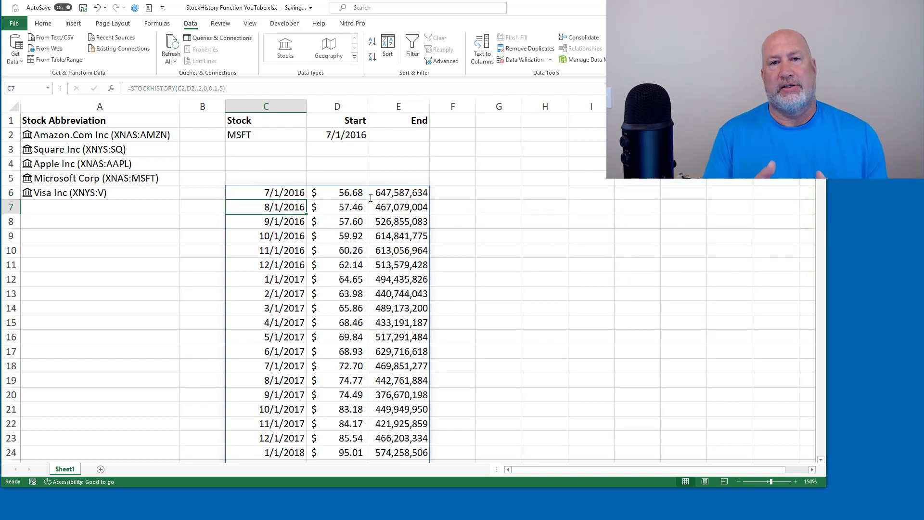
pyautogui.click(266, 192)
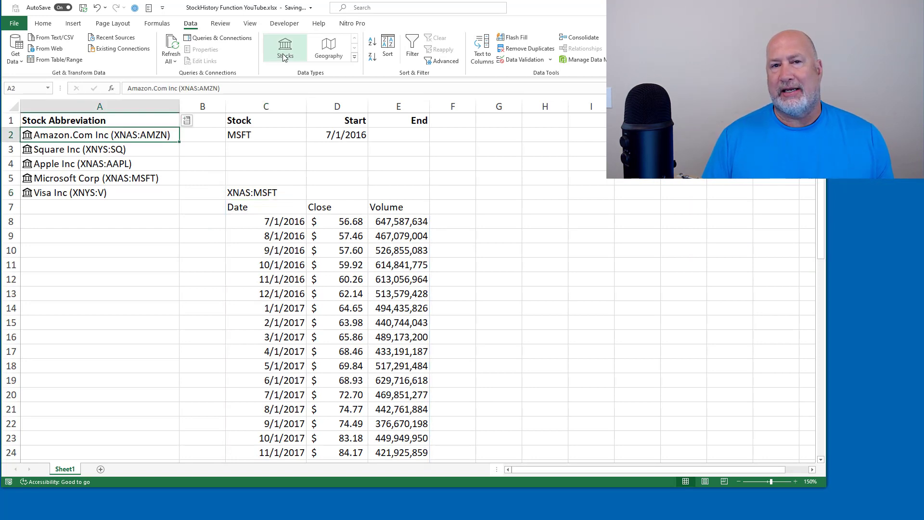
pyautogui.moveTo(286, 47)
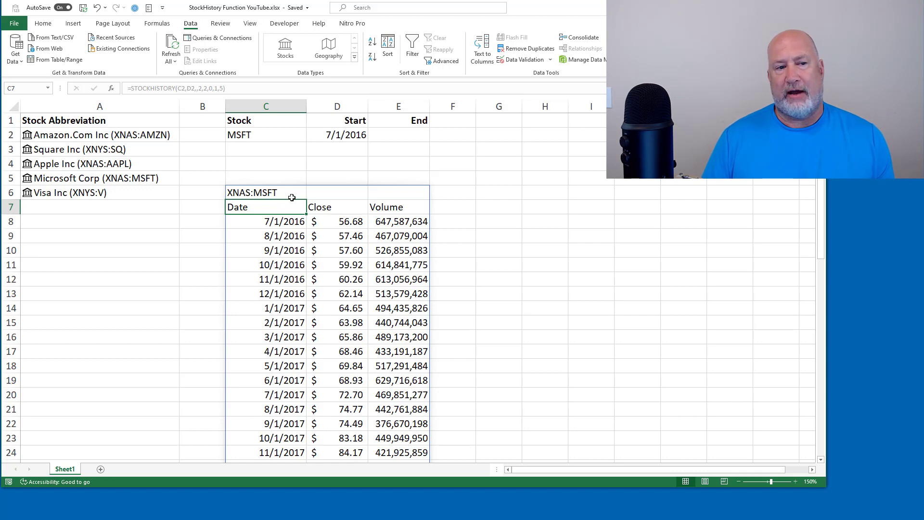
# - Select C6 to view the XNAS:MSFT instrument header above the columns
pyautogui.click(265, 192)
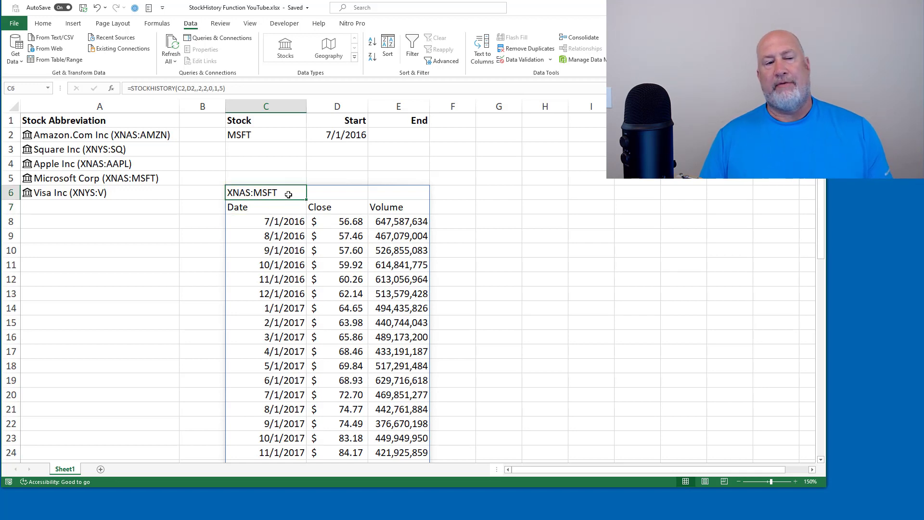